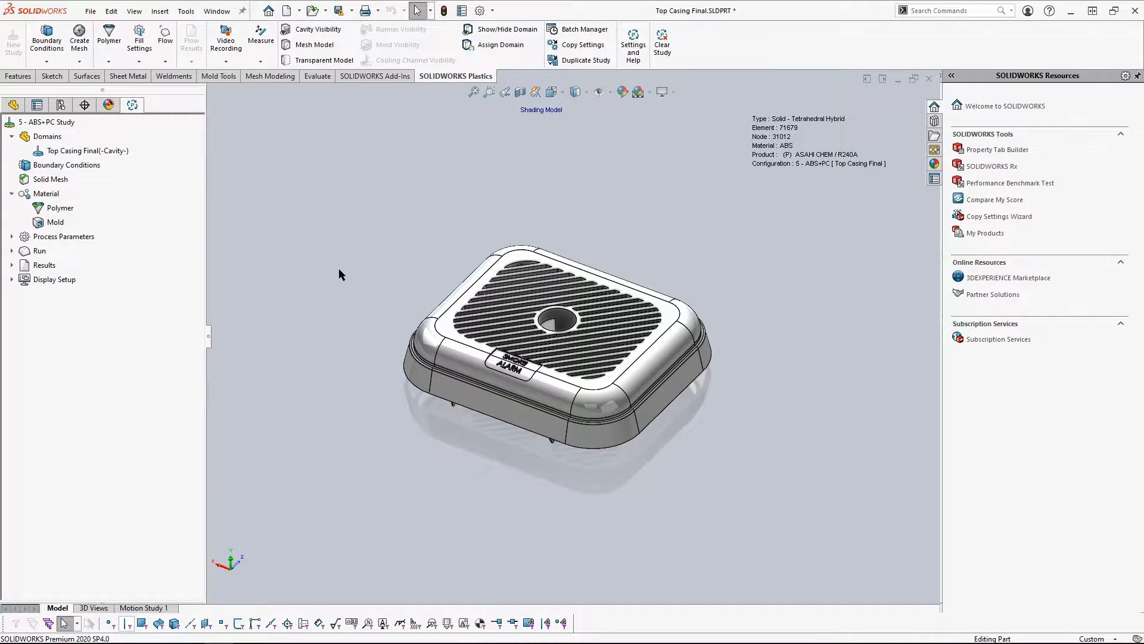
mouse_move(351, 272)
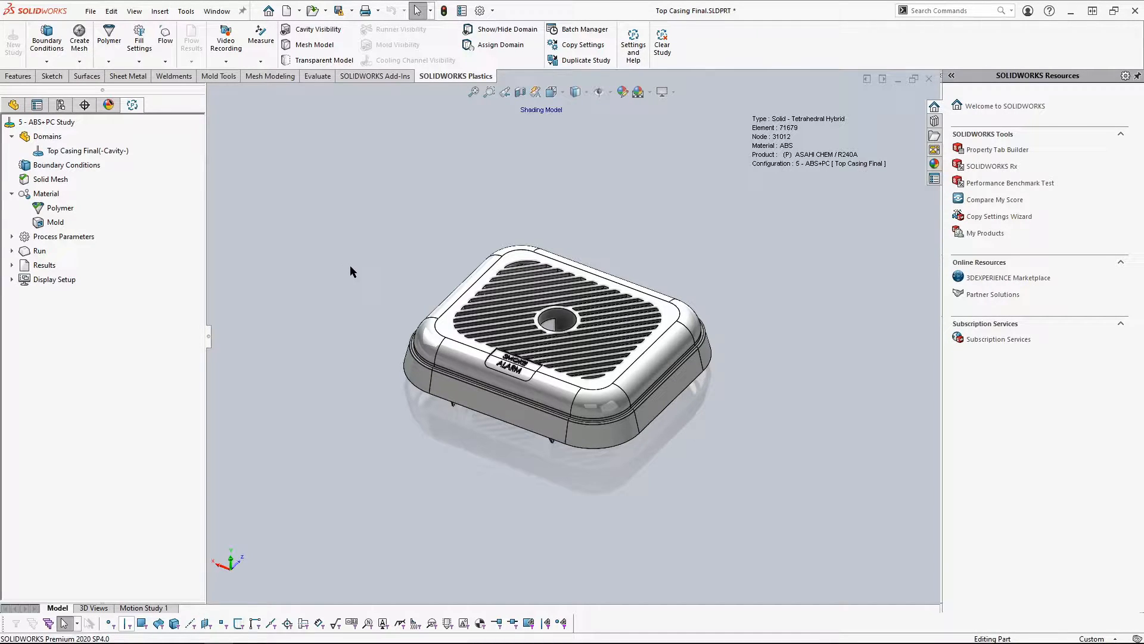
mouse_move(357, 251)
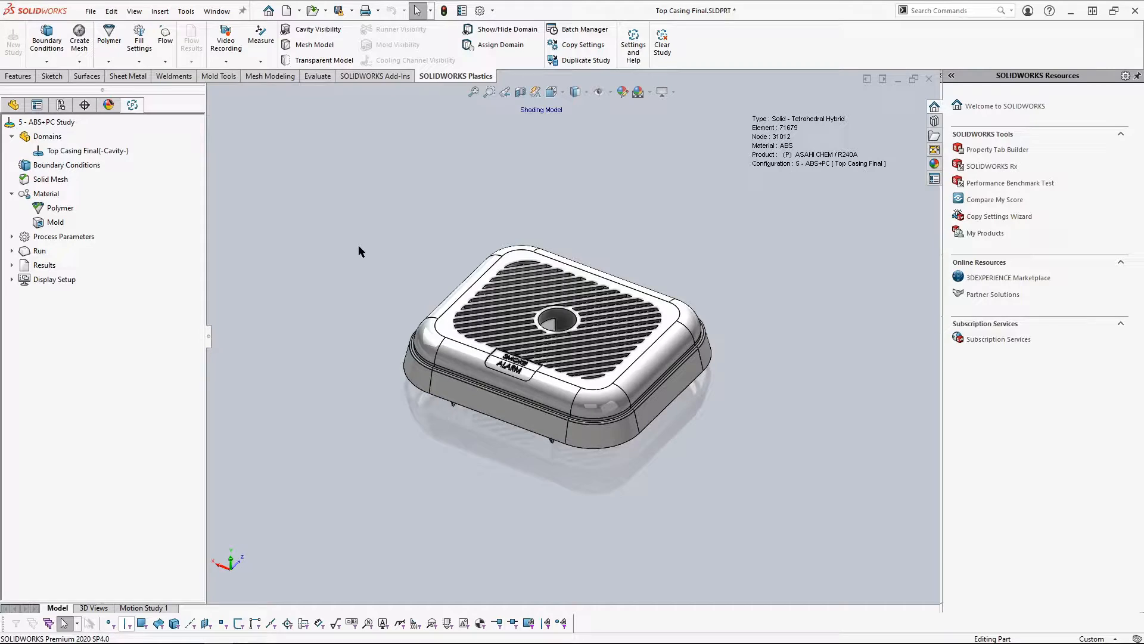
mouse_move(370, 269)
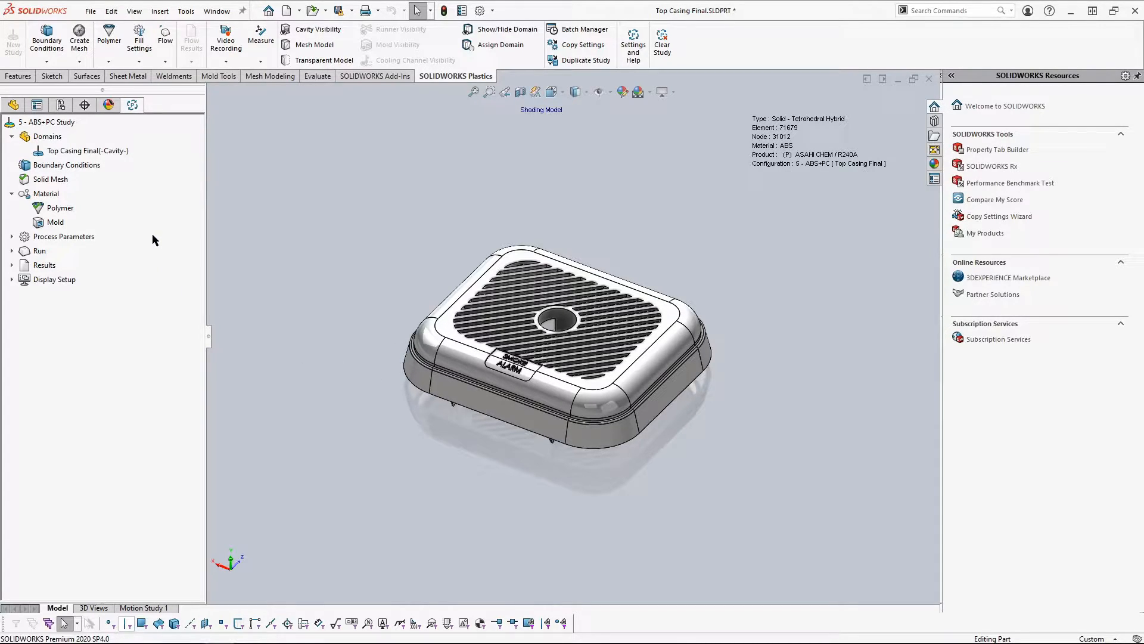
mouse_move(756, 246)
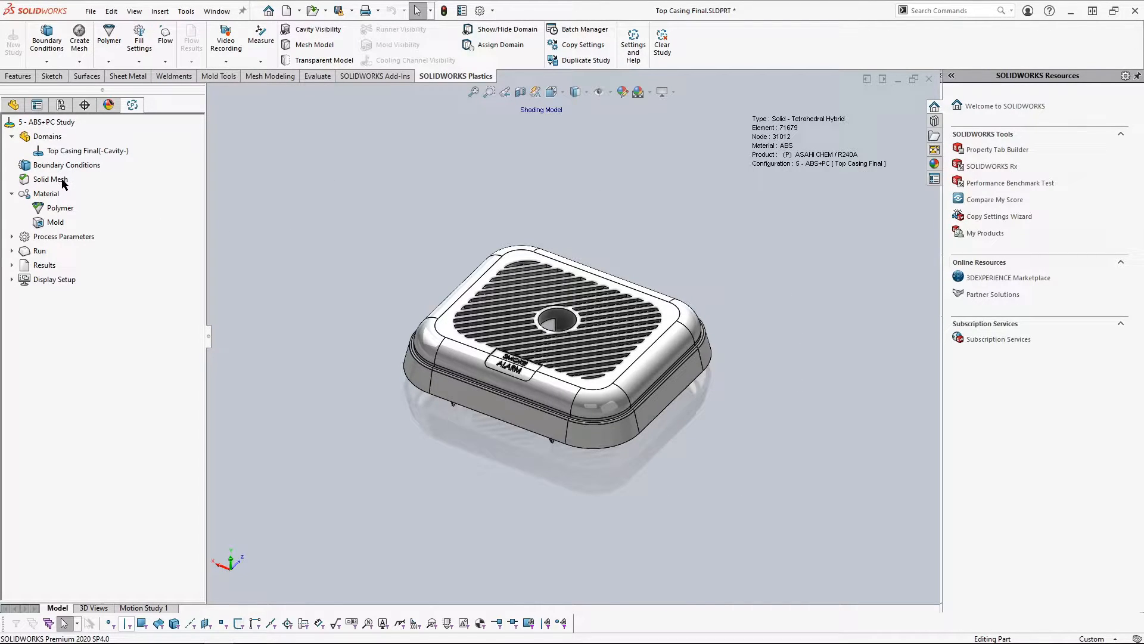
mouse_move(232, 217)
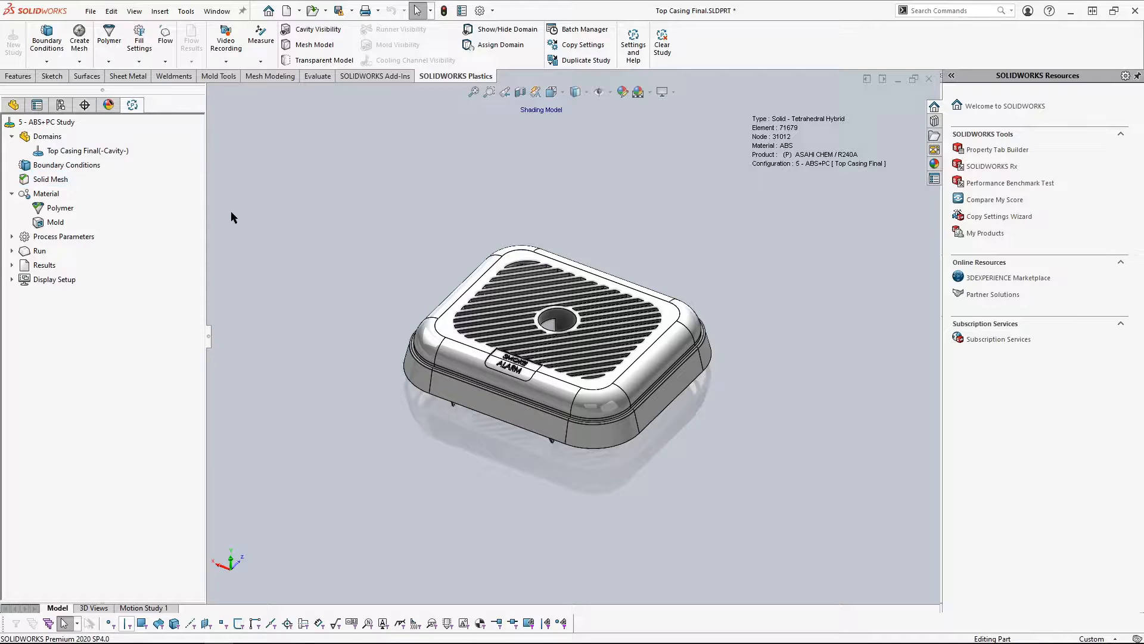
Open polymer settings, browse ABS in Default Database, return to User-defined, and show export choices
left_click(60, 208)
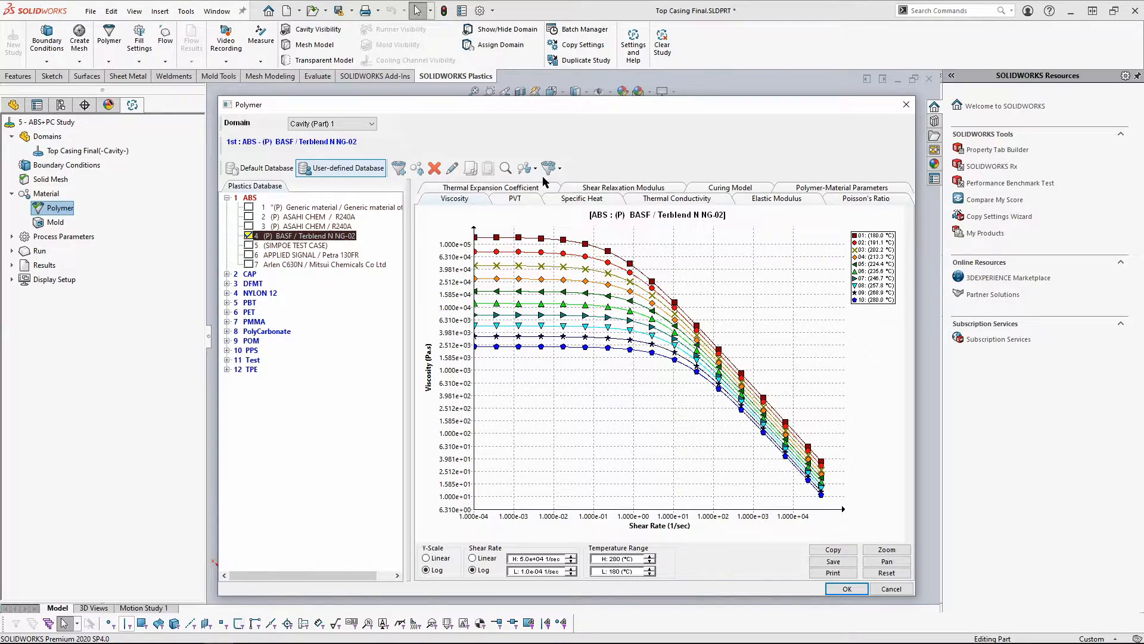
mouse_move(549, 168)
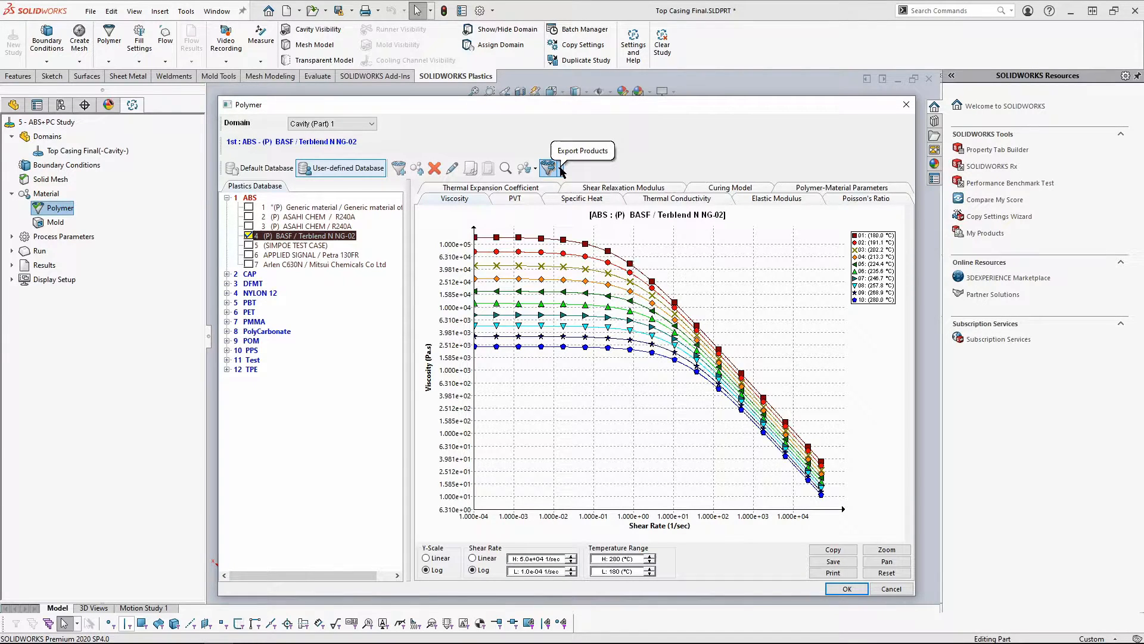
left_click(559, 168)
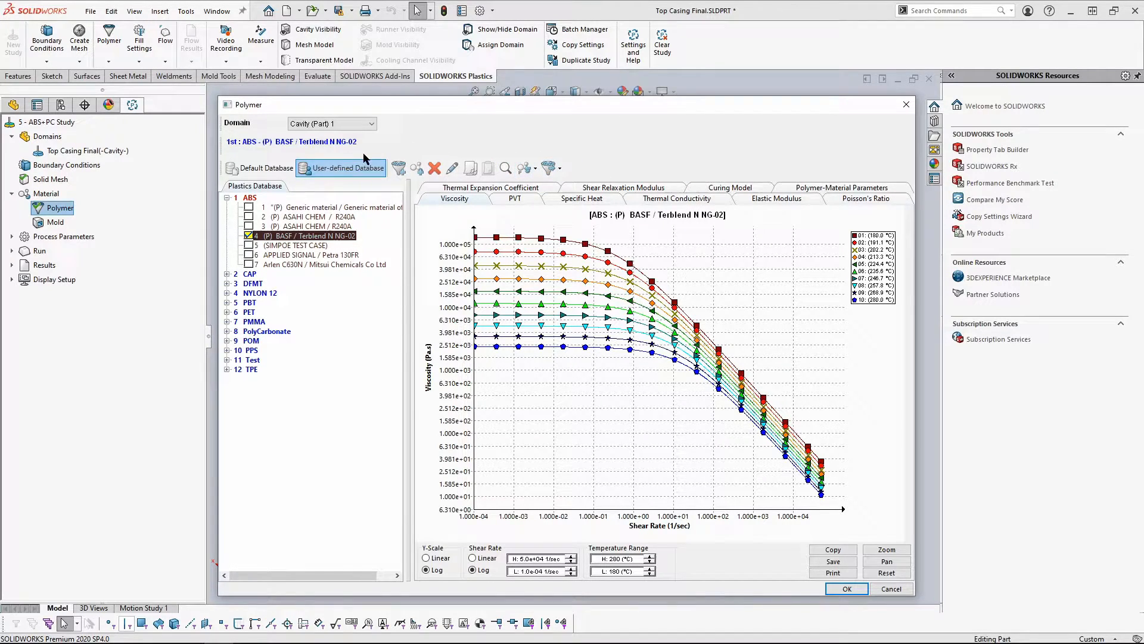
left_click(264, 168)
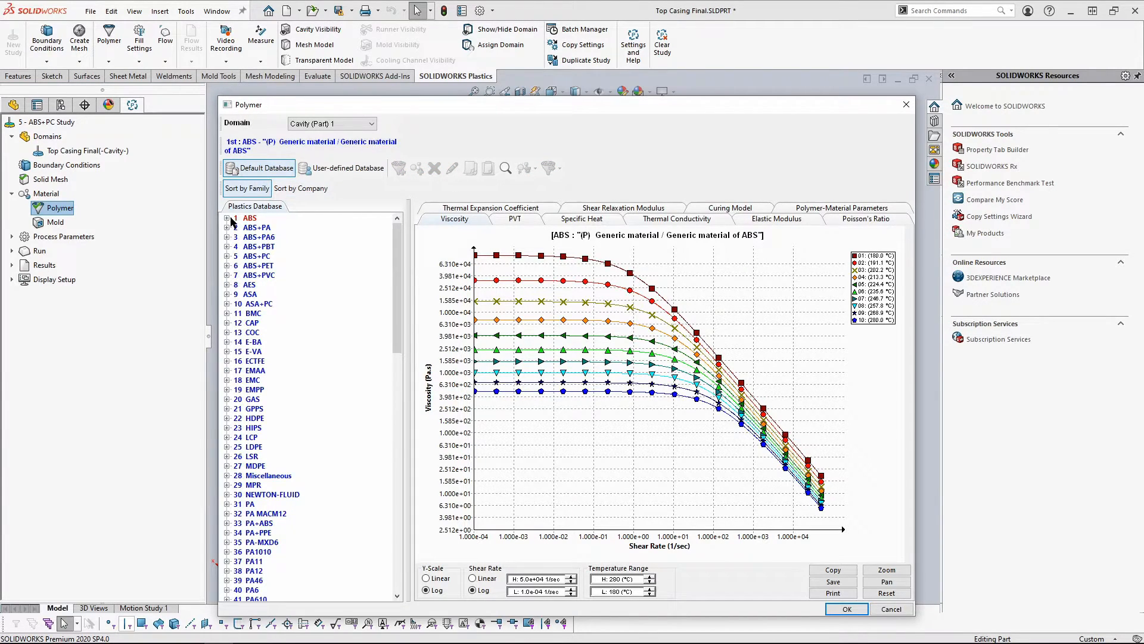
left_click(228, 218)
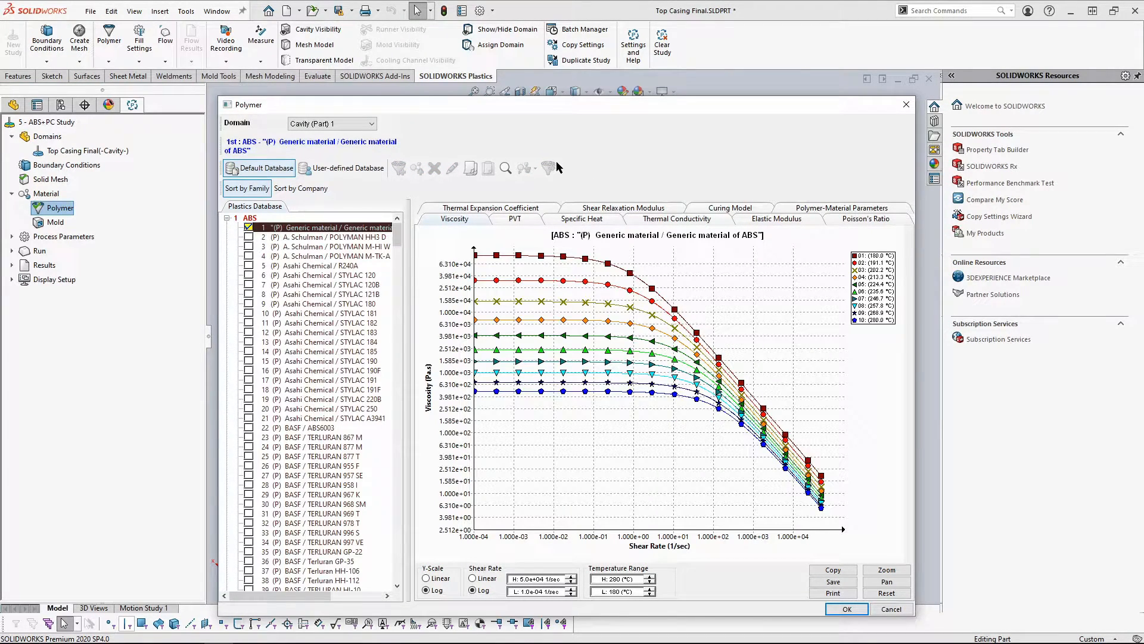
left_click(348, 168)
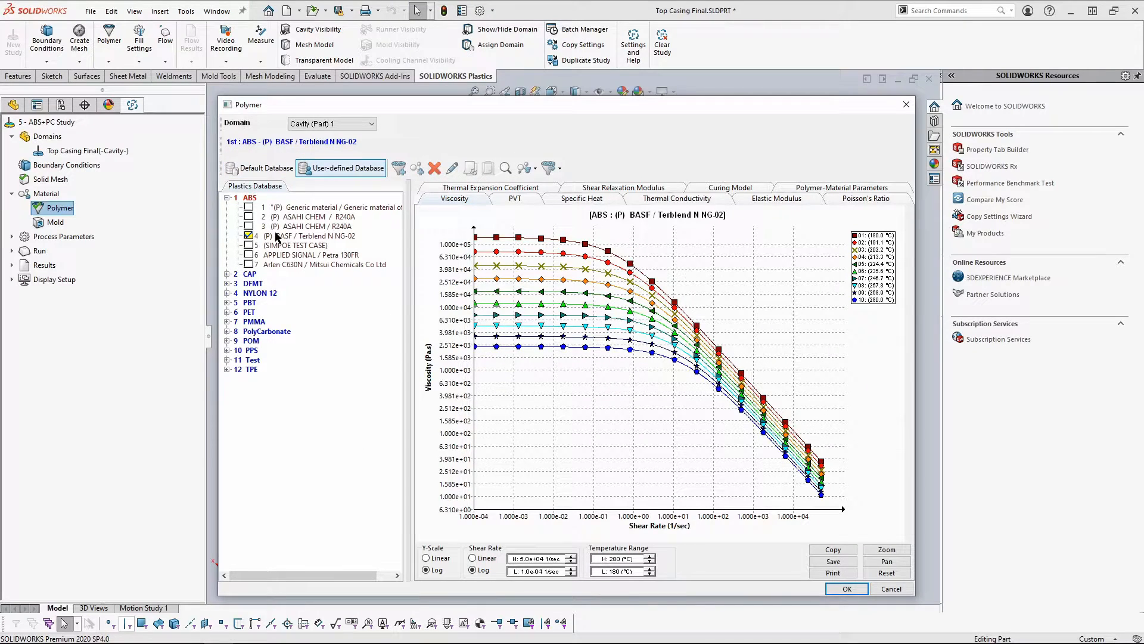
left_click(547, 168)
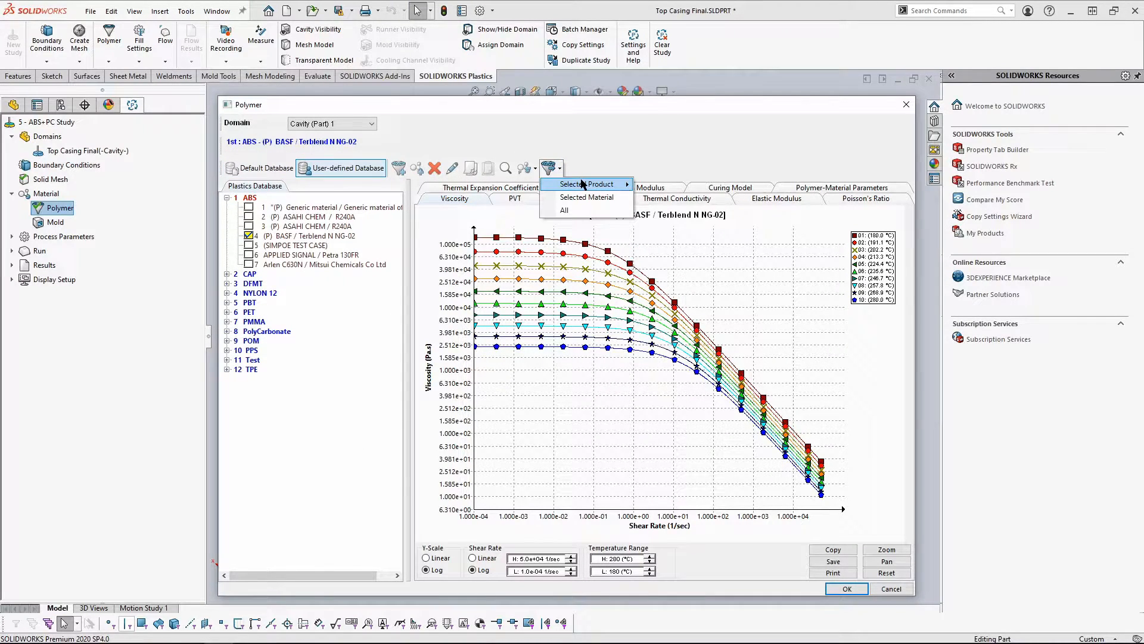
Export the selected Terblend N NG-02 product to an .xls file on the Desktop
left_click(586, 183)
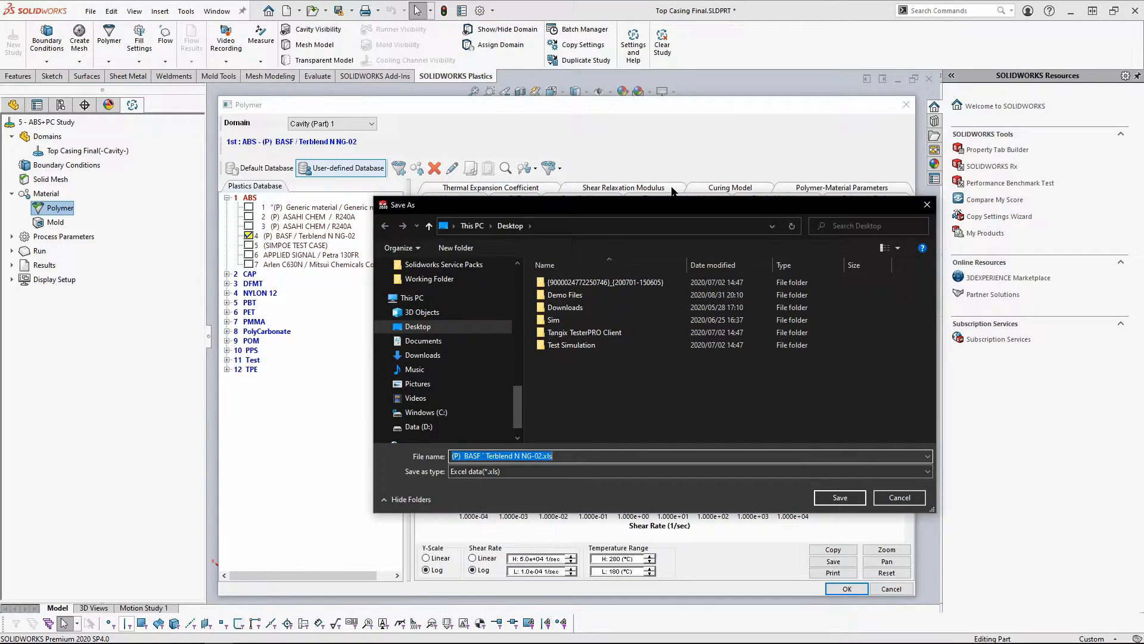
left_click(839, 497)
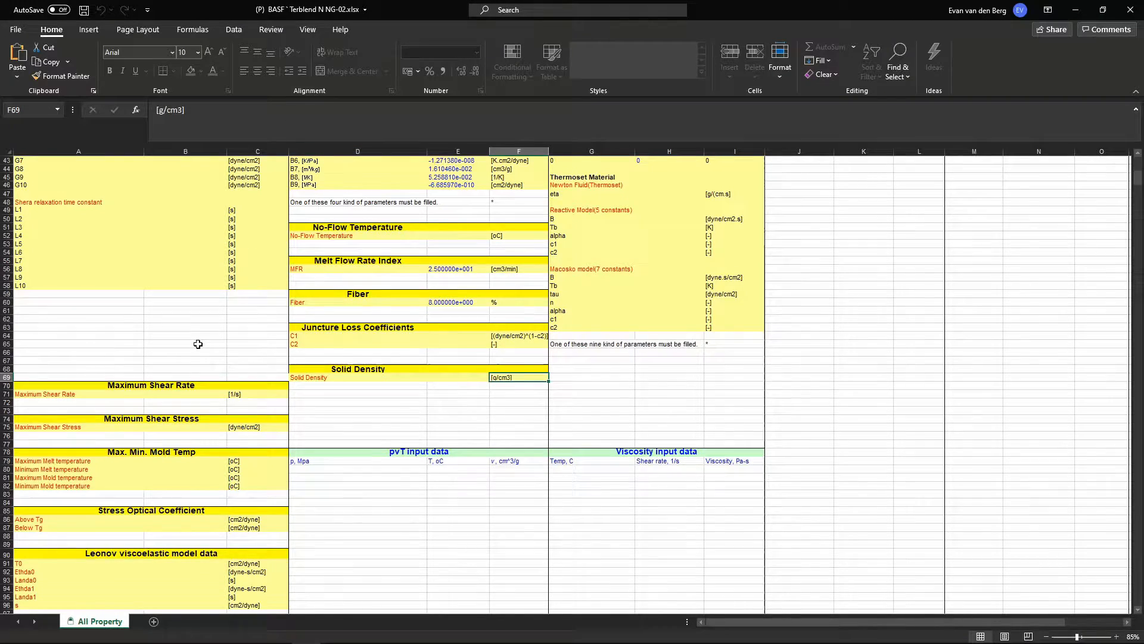
Change the melt temperature to 250 and save, then start appending MOD to the tradename
scroll("up", 3)
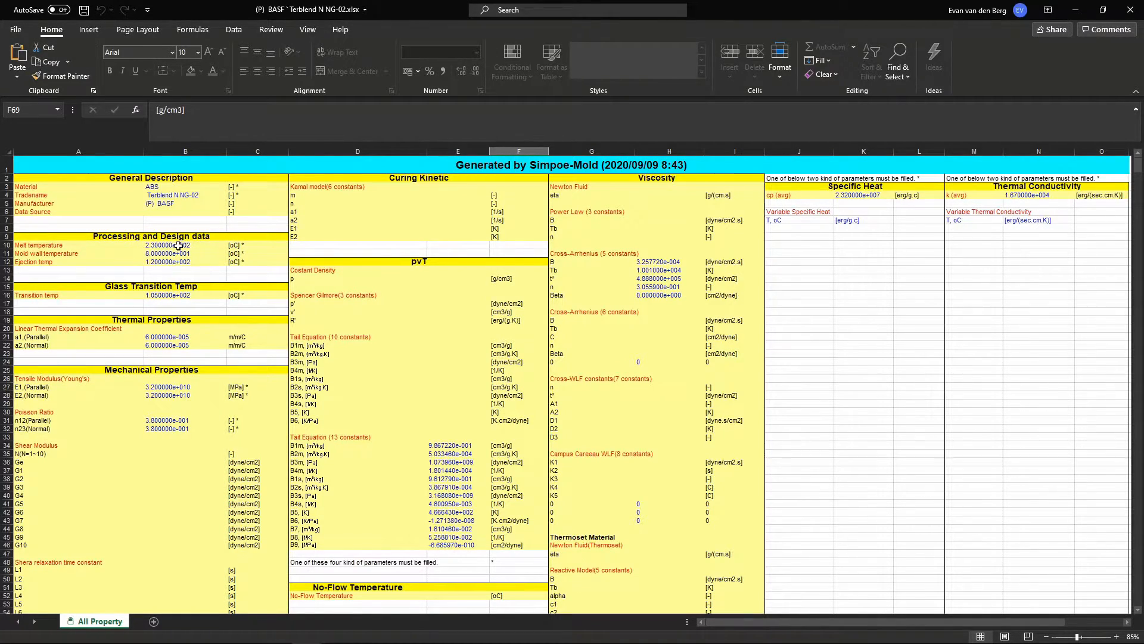
left_click(185, 245)
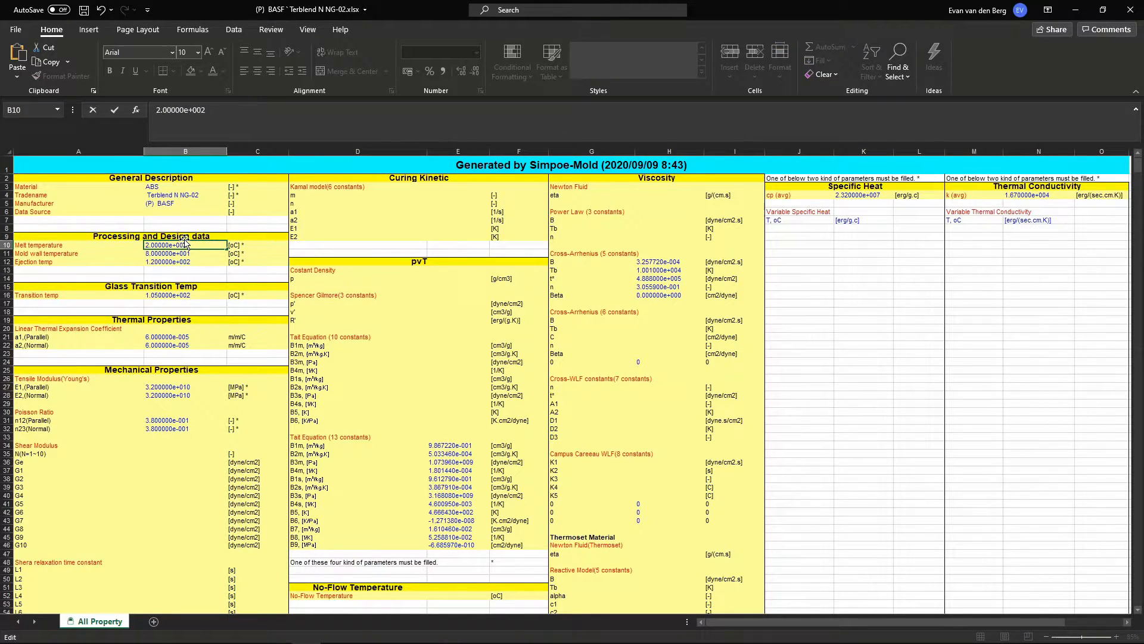
left_click(256, 254)
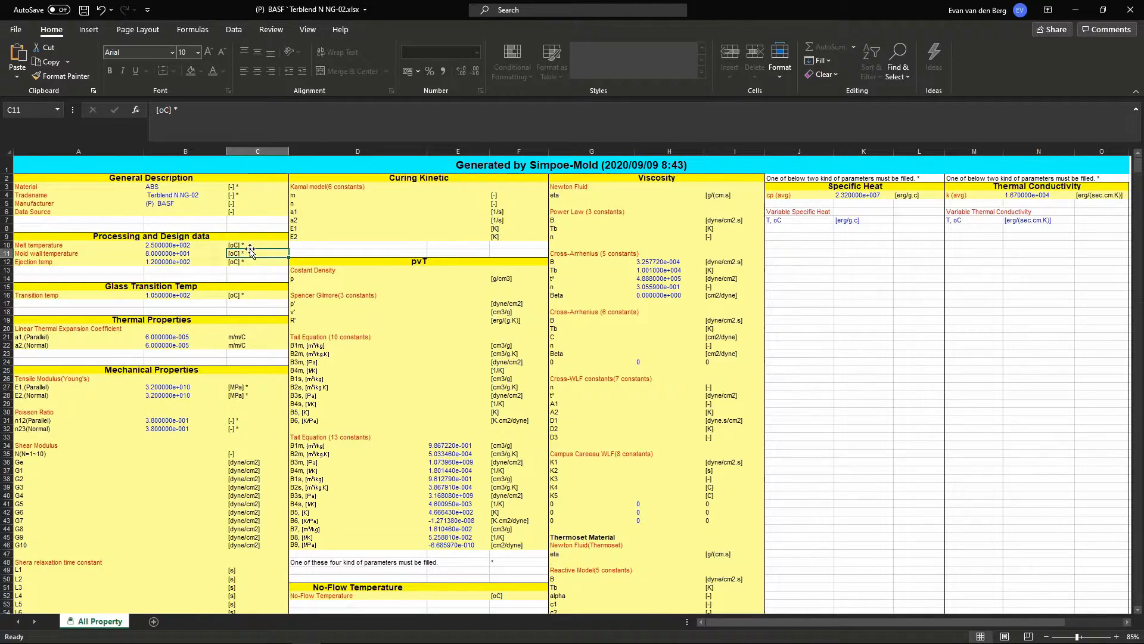
key("ctrl+s")
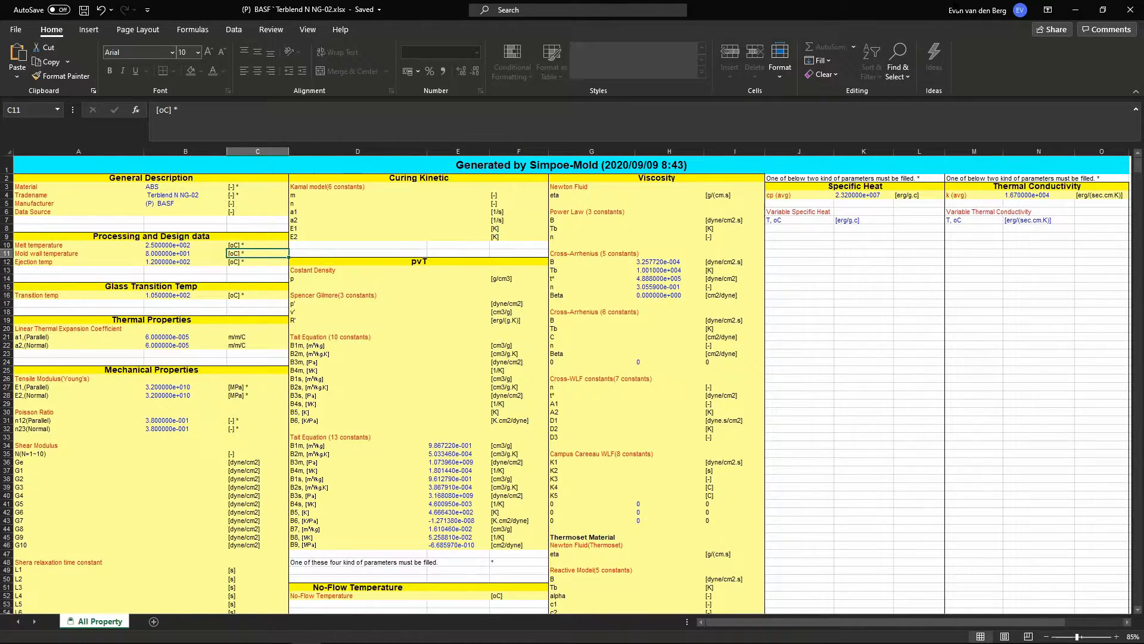
double_click(184, 195)
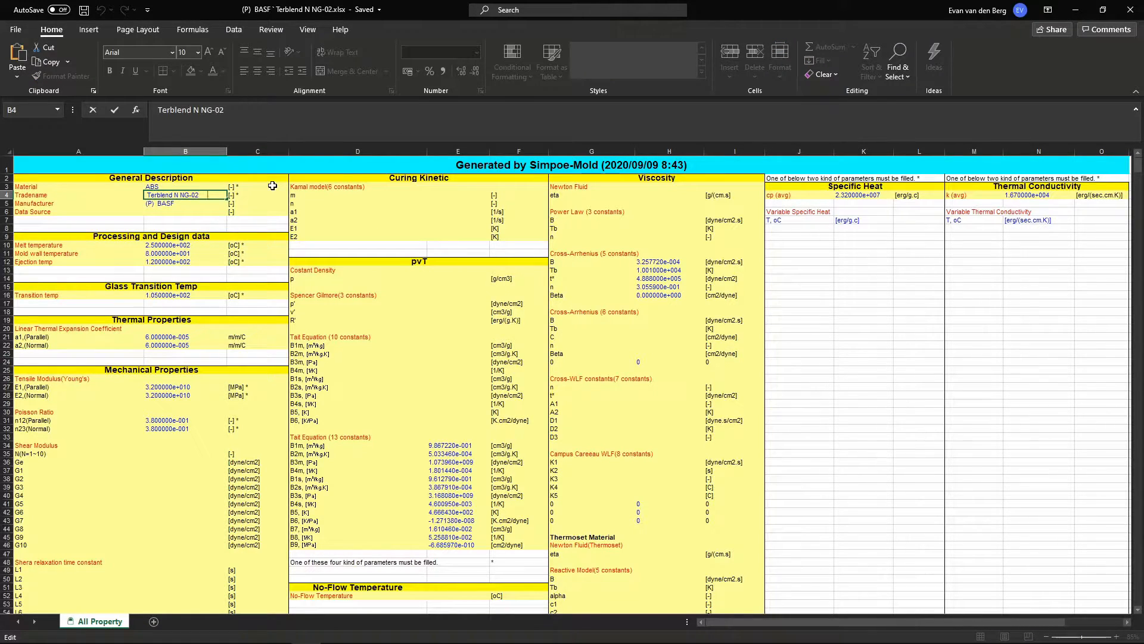
type("MO")
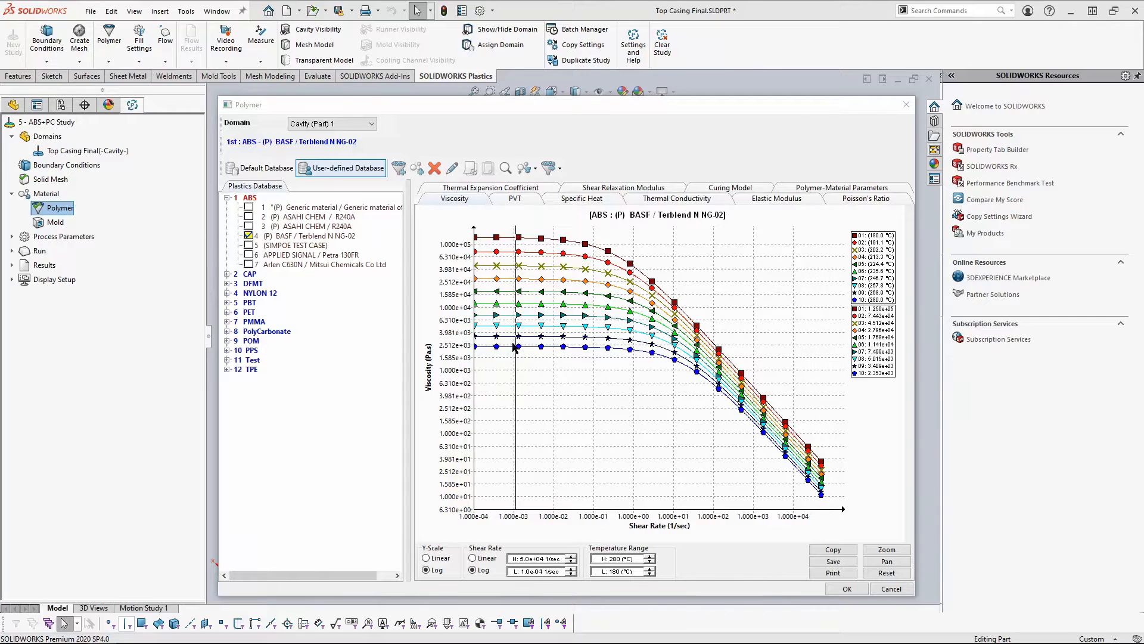
Import the edited Terblend N NG-02 spreadsheet from file into the PPS family
left_click(251, 350)
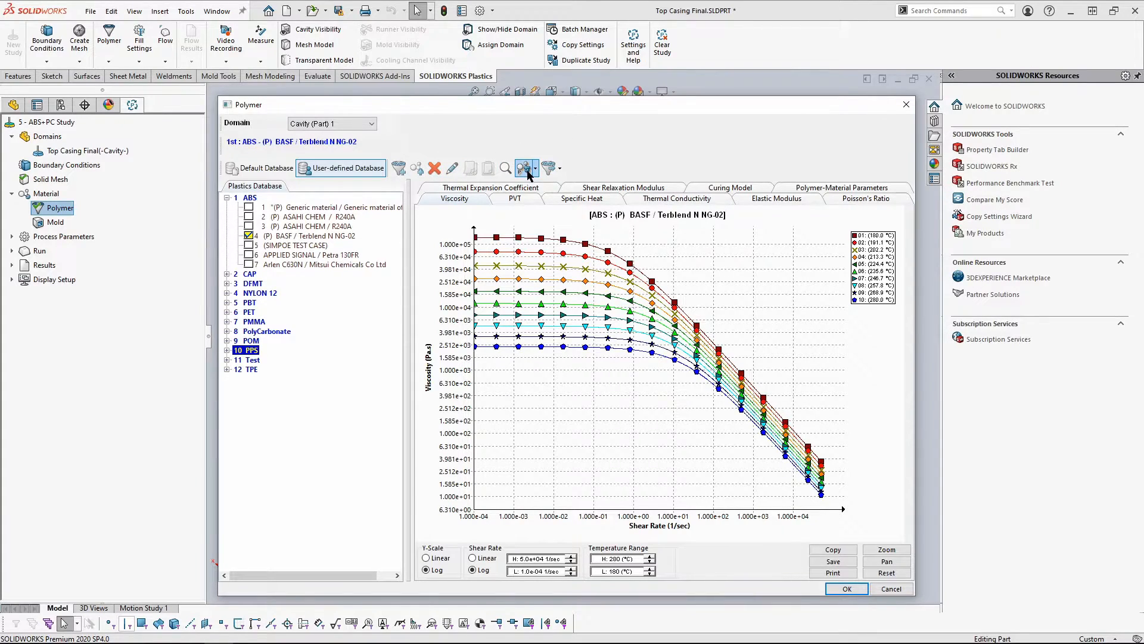
mouse_move(526, 170)
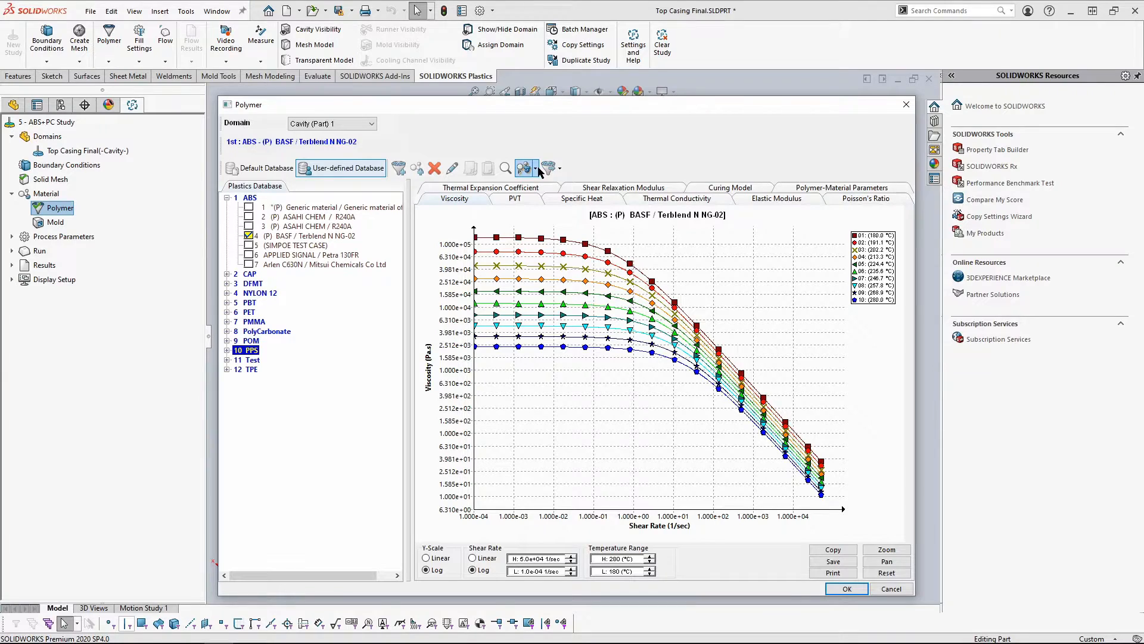
left_click(536, 168)
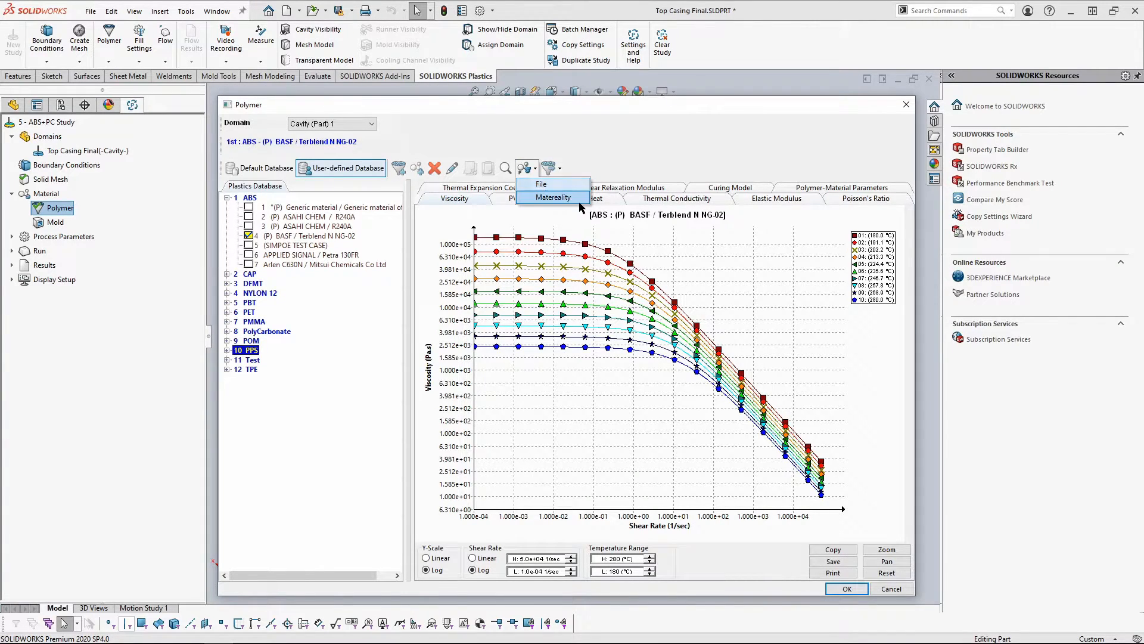
left_click(541, 183)
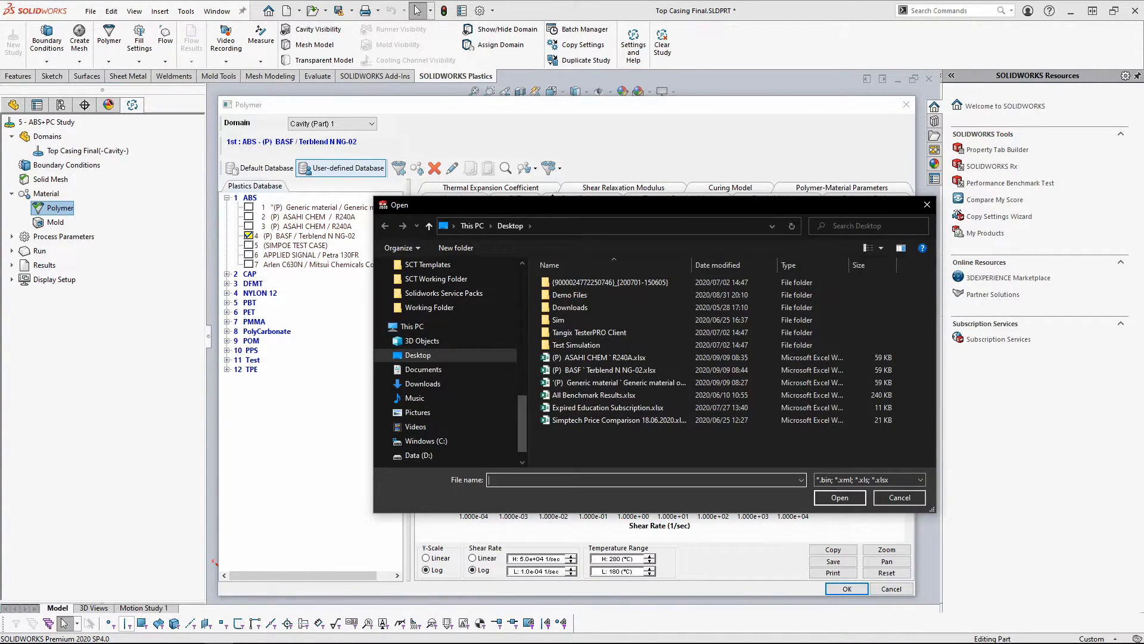
left_click(600, 370)
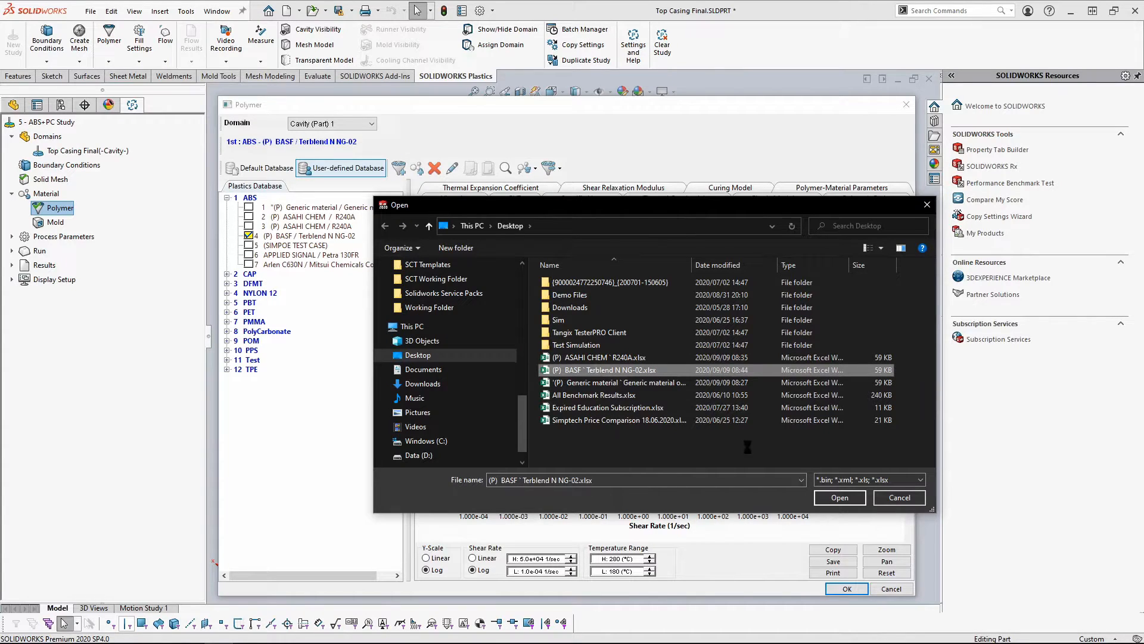
left_click(838, 497)
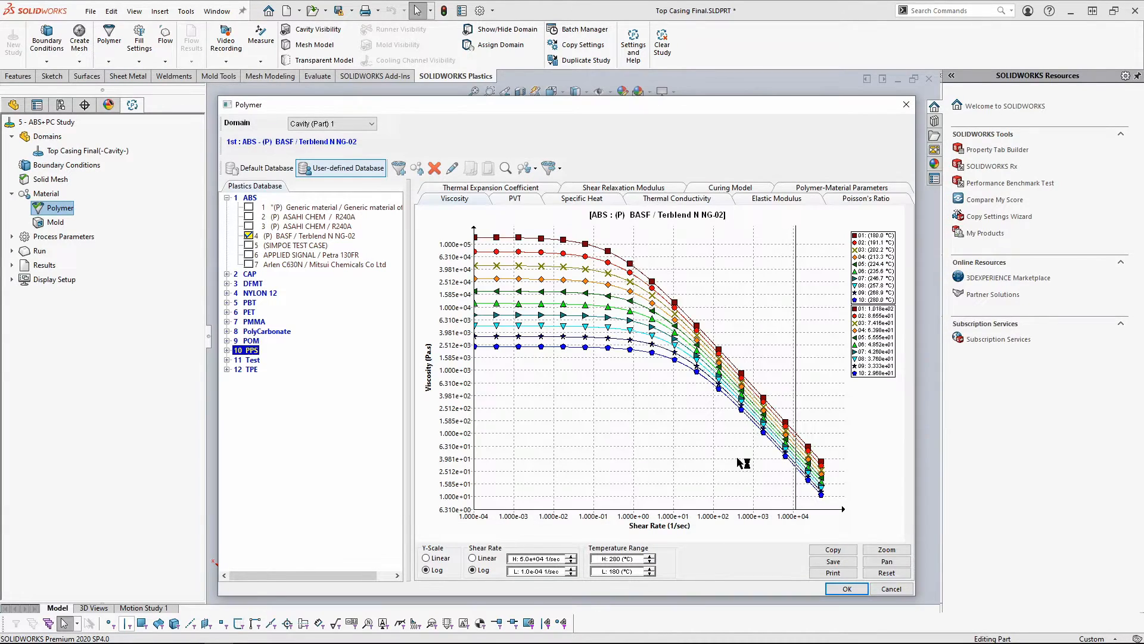
mouse_move(339, 379)
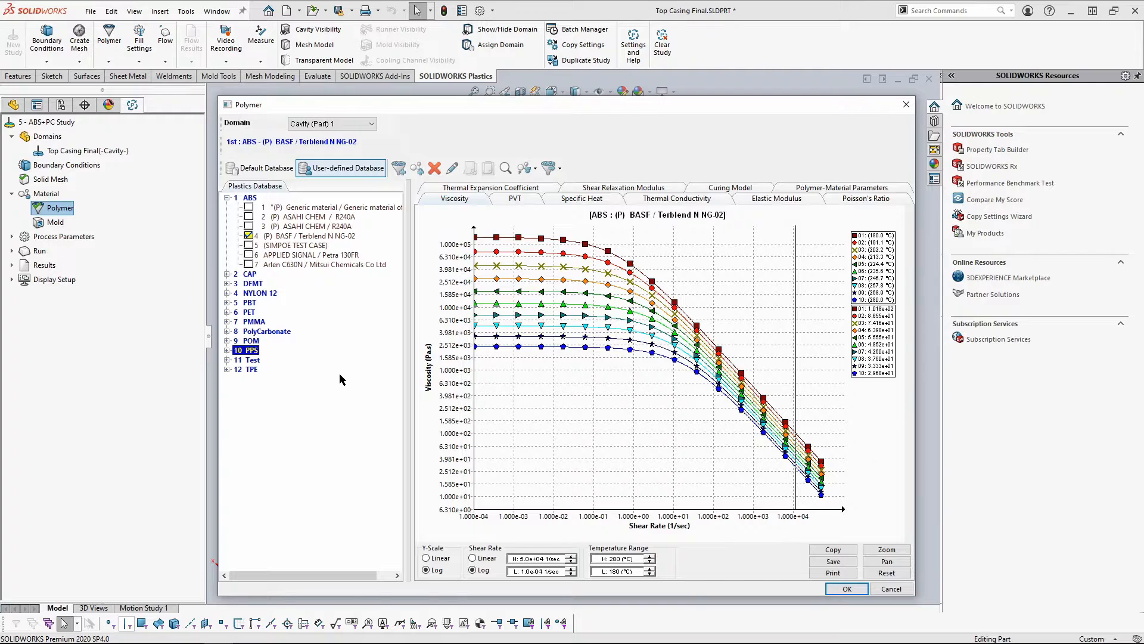
Expand PPS and select the new BASF Terblend N NG-02 MOD material
left_click(239, 349)
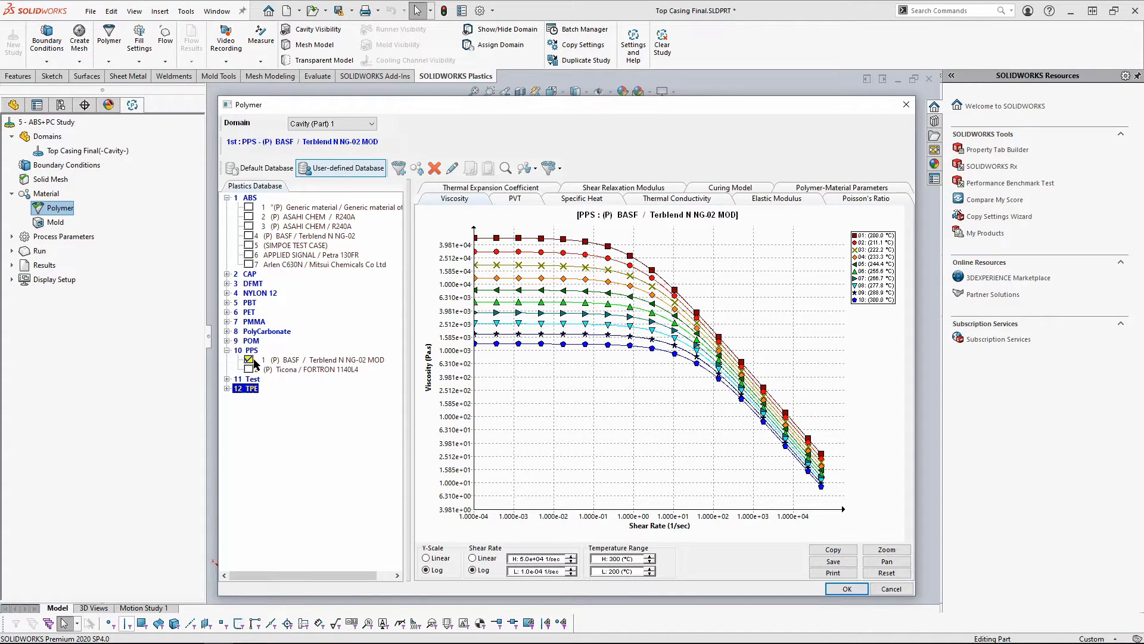
left_click(314, 358)
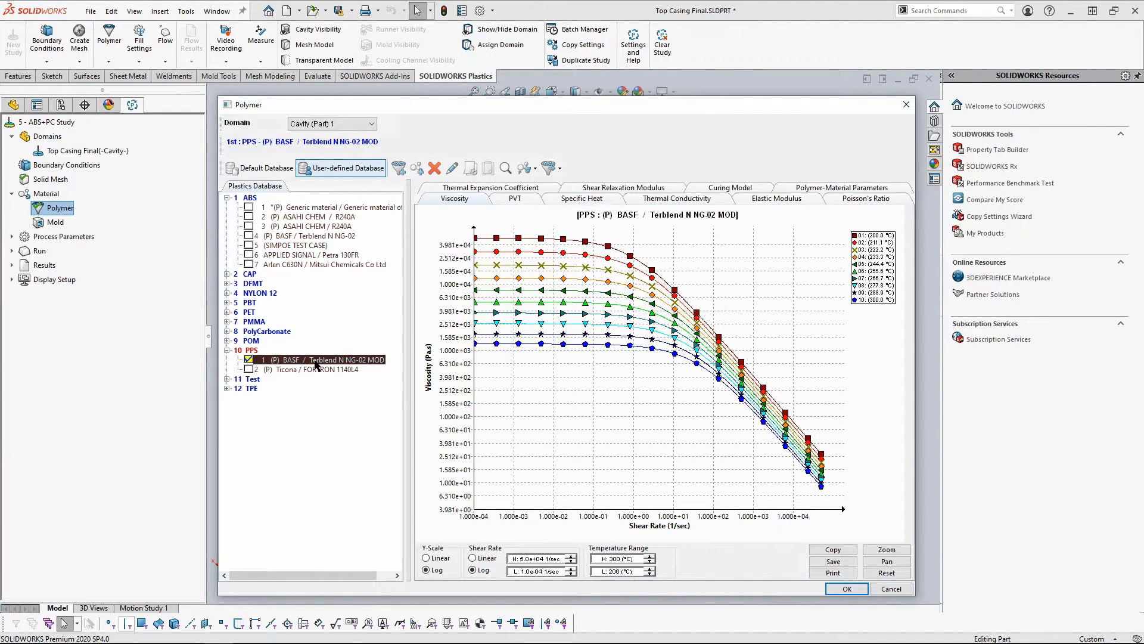
mouse_move(521, 205)
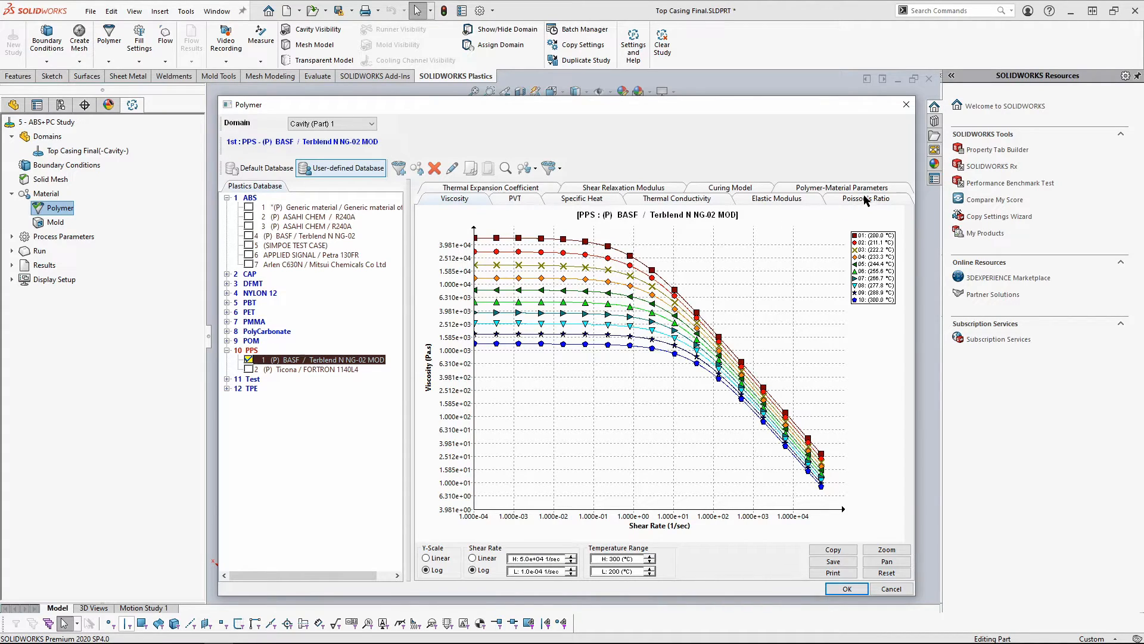
Check the MOD grade's 250 °C melt temperature, then reselect the original ABS Terblend N NG-02
left_click(841, 188)
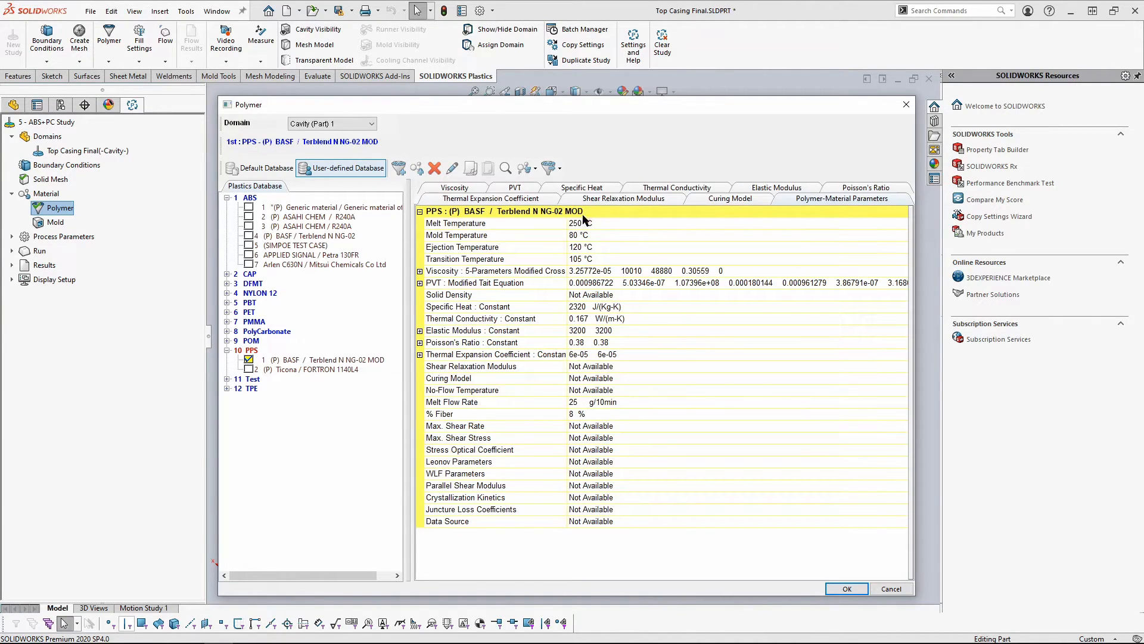
left_click(467, 222)
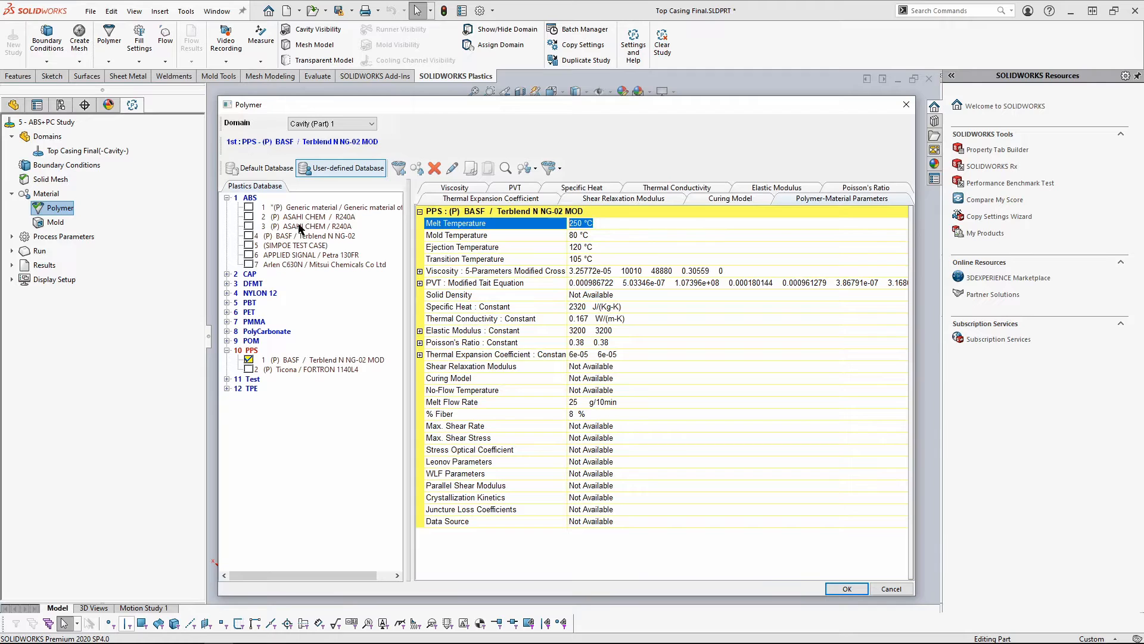
left_click(310, 234)
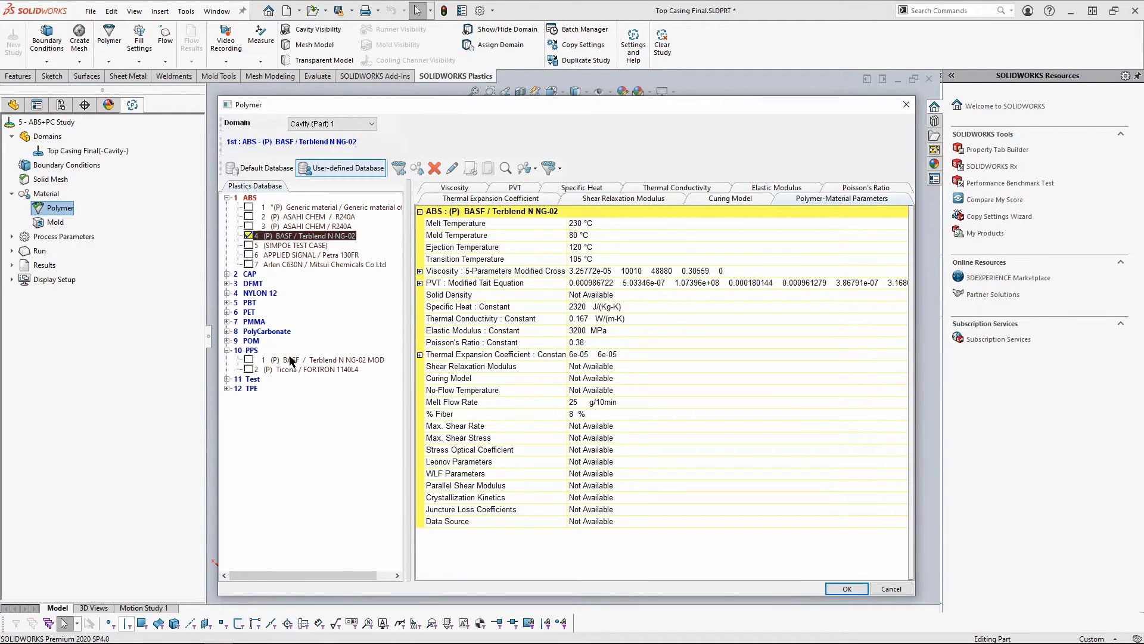